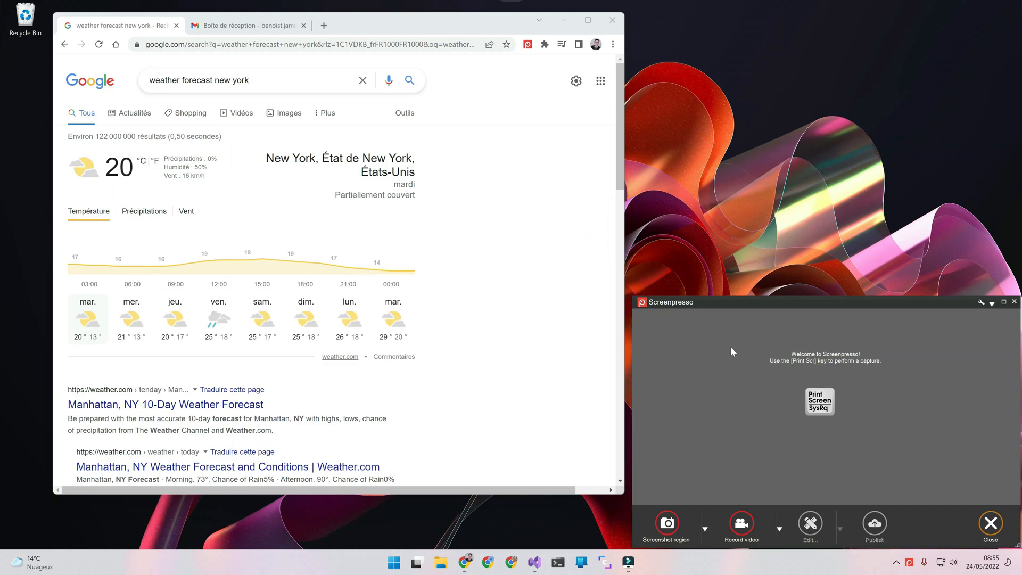
Capture a screen region covering the Google weather results for New York
left_click(665, 522)
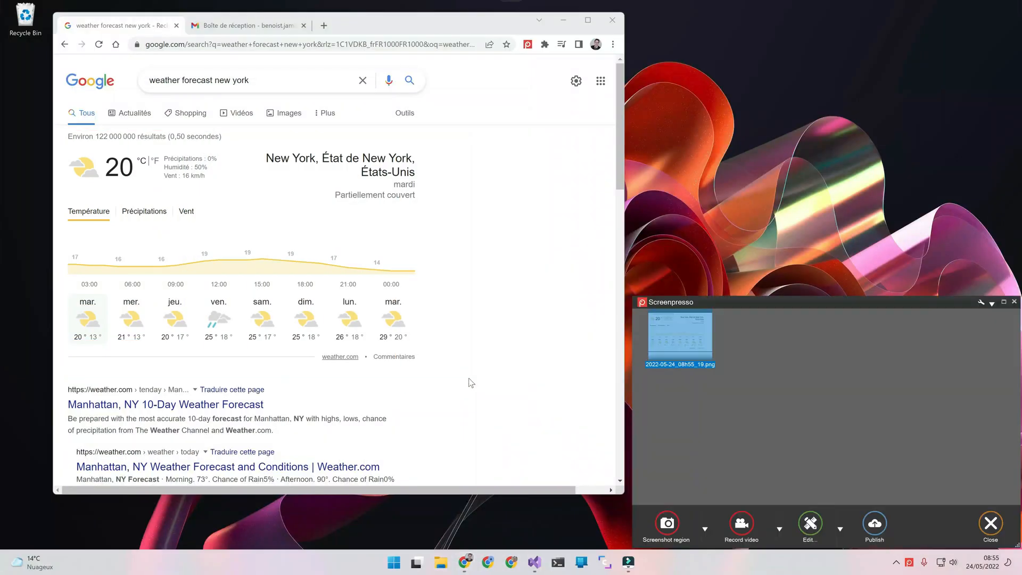
mouse_move(695, 384)
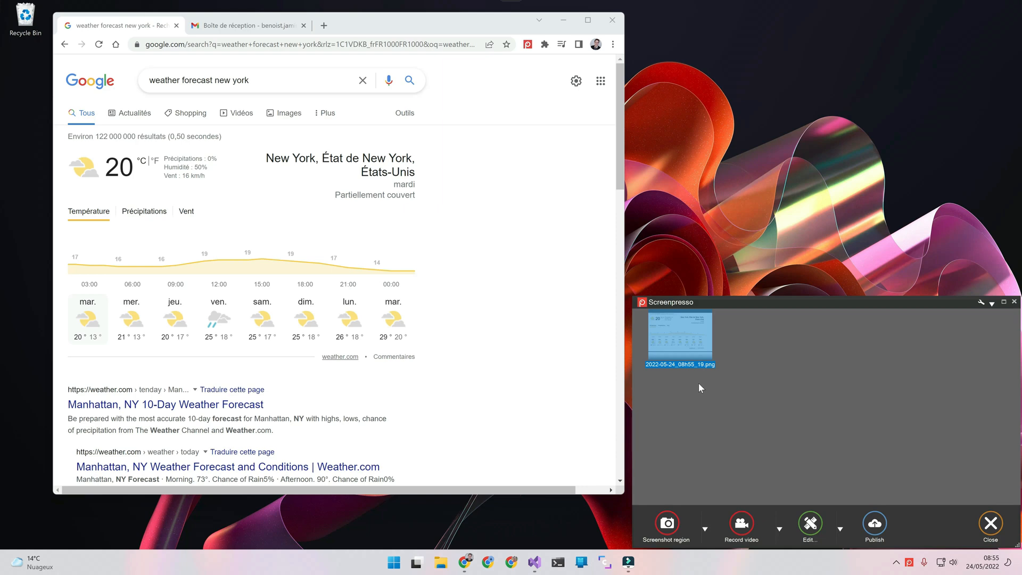
mouse_move(693, 347)
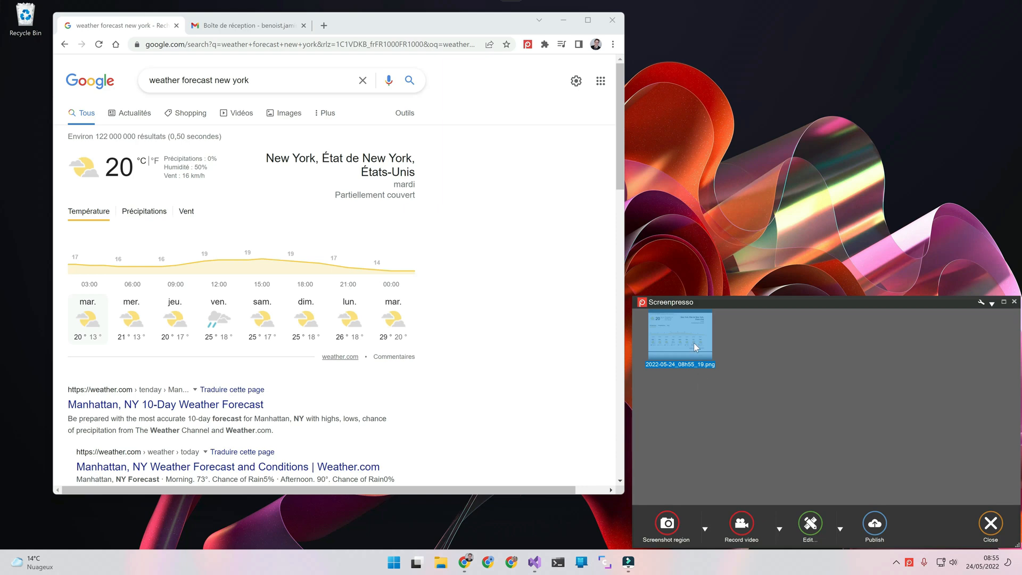
Annotate the weather capture with two red arrows and a callout reading "It's rain"
double_click(680, 338)
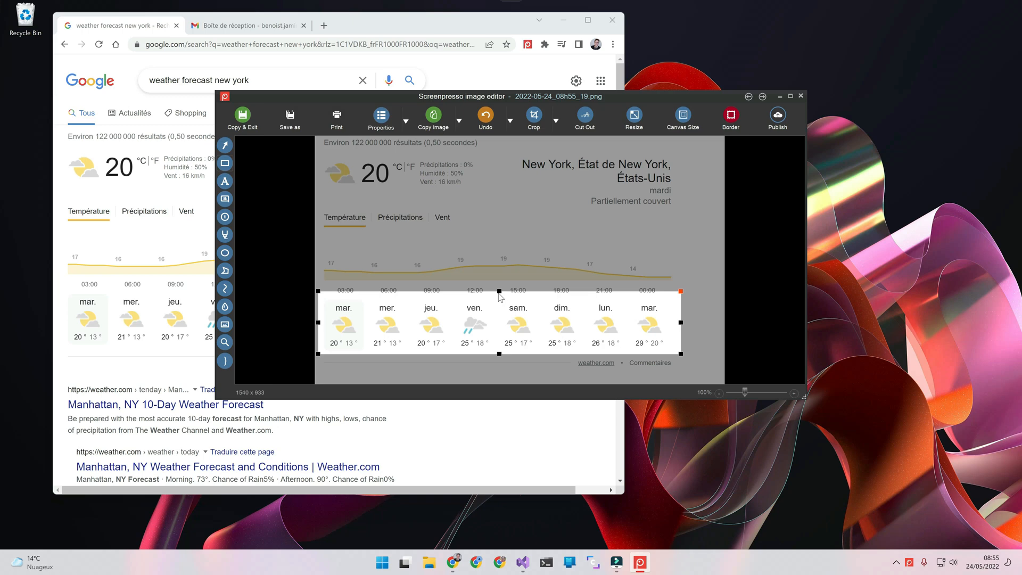
left_click(224, 145)
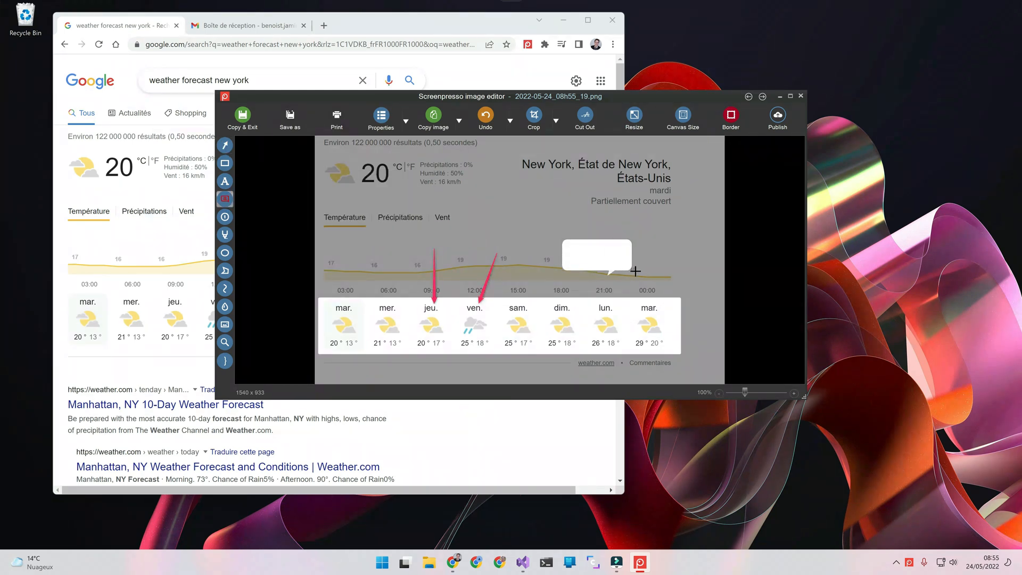
left_click(595, 256)
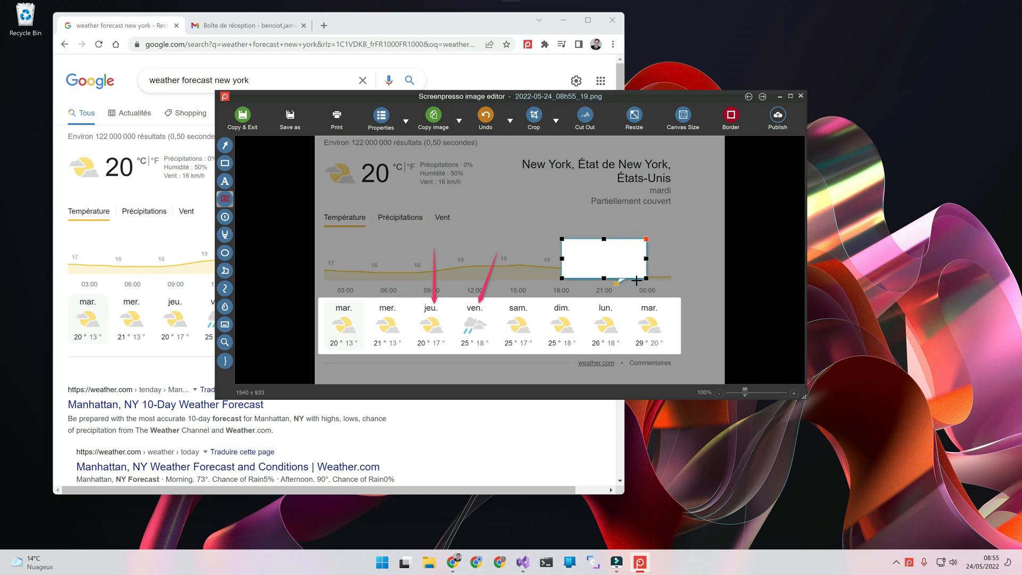
type("It's rain")
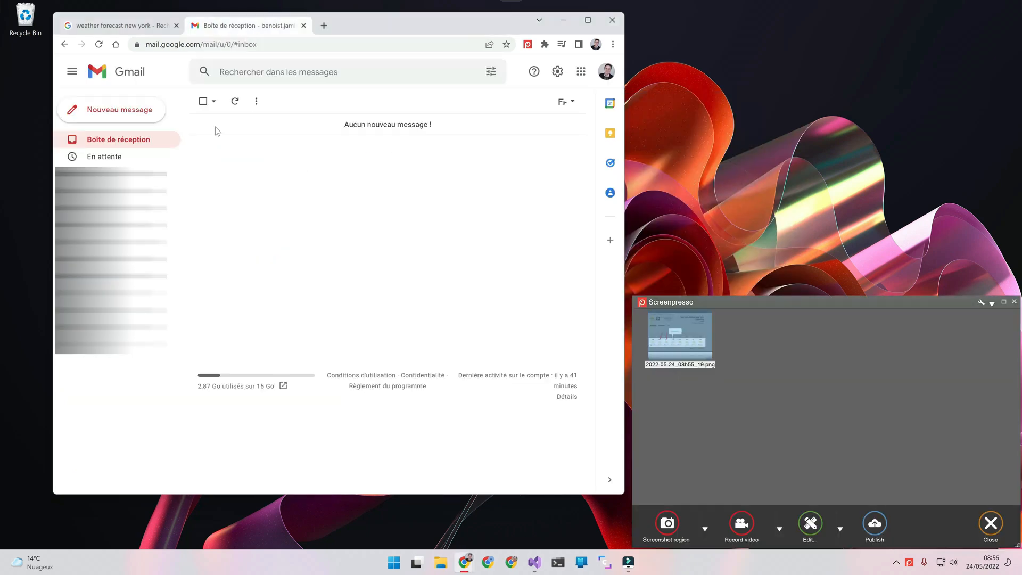
Start a new Gmail message and paste the annotated screenshot into its body
left_click(121, 108)
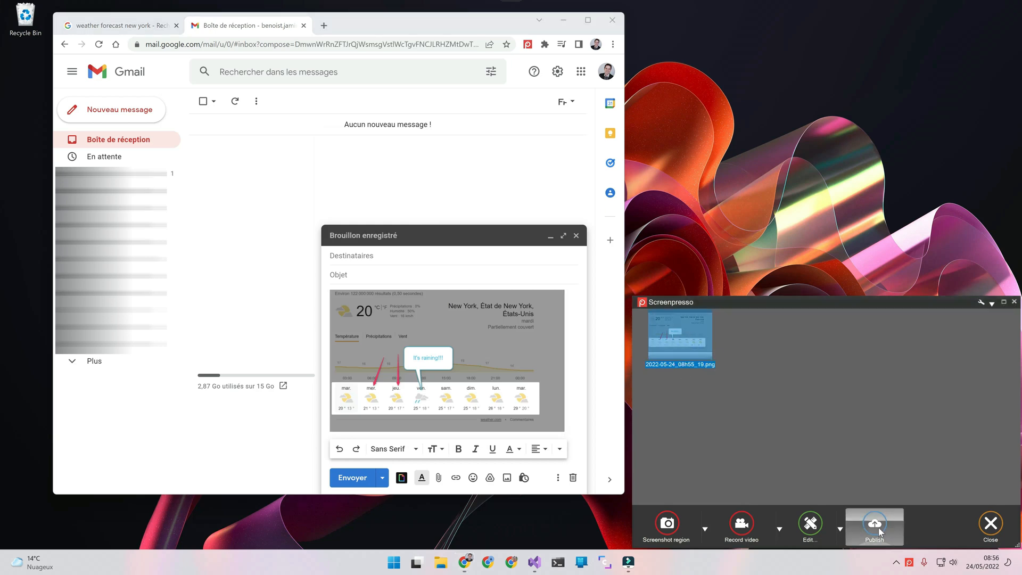
Publish the capture to ScreenpressoCloud, accepting the terms, then reopen the sharing destinations
left_click(873, 525)
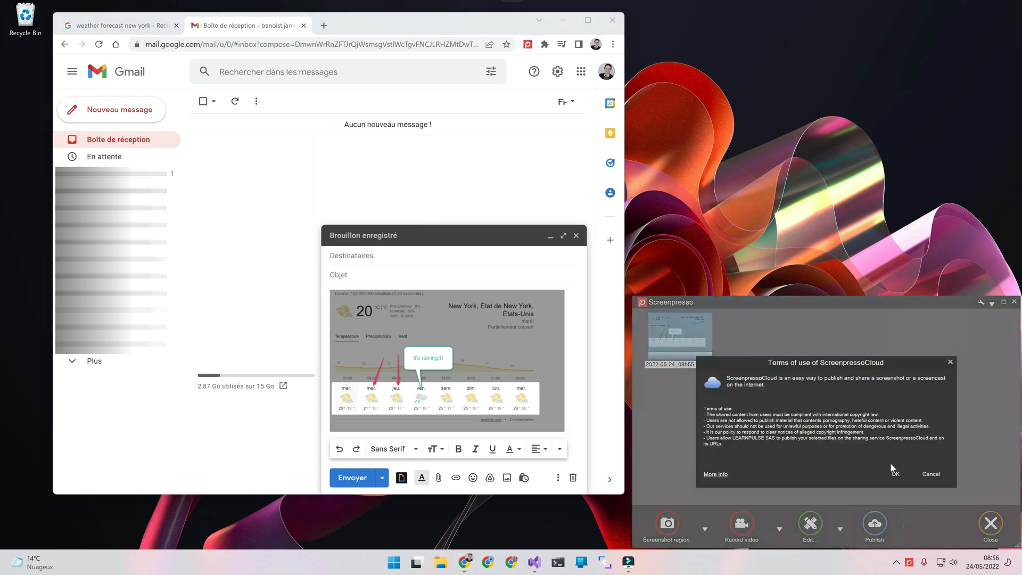
left_click(894, 472)
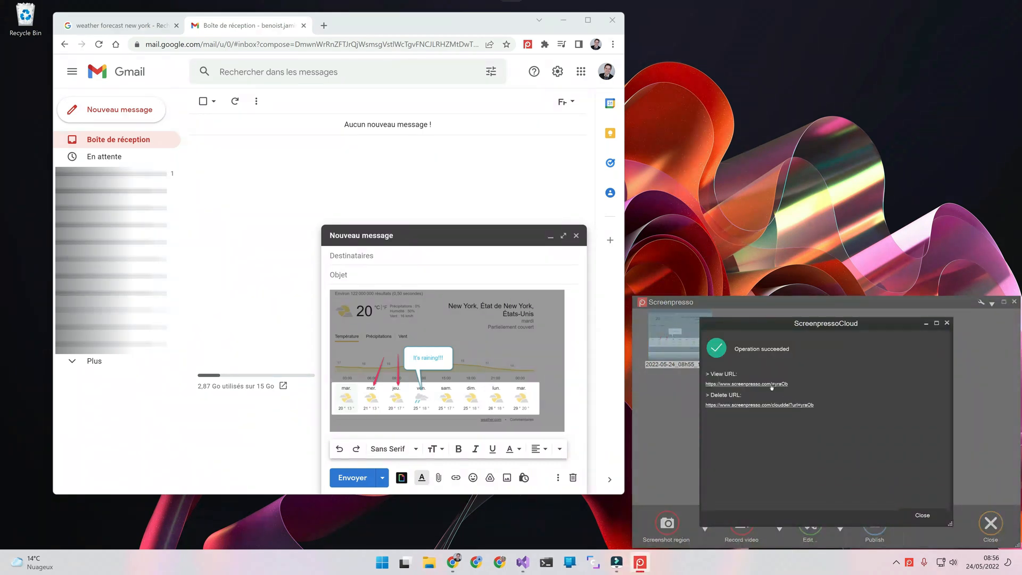
mouse_move(922, 515)
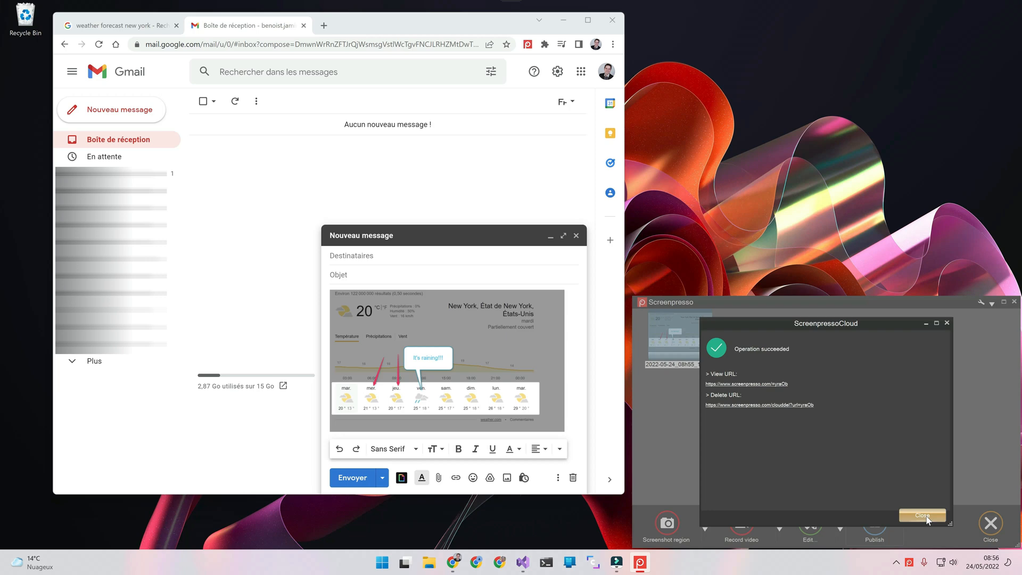
left_click(921, 515)
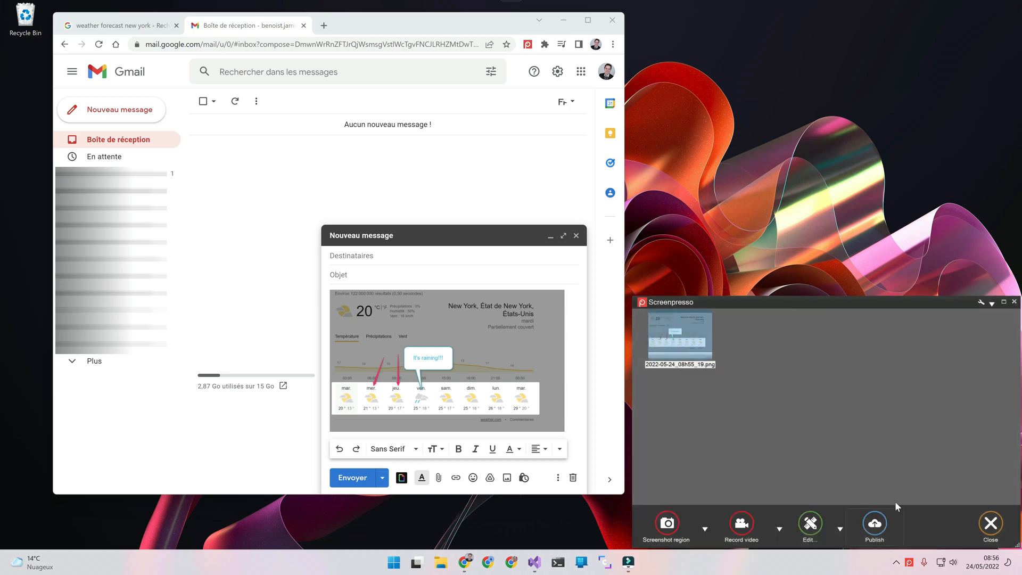
left_click(874, 527)
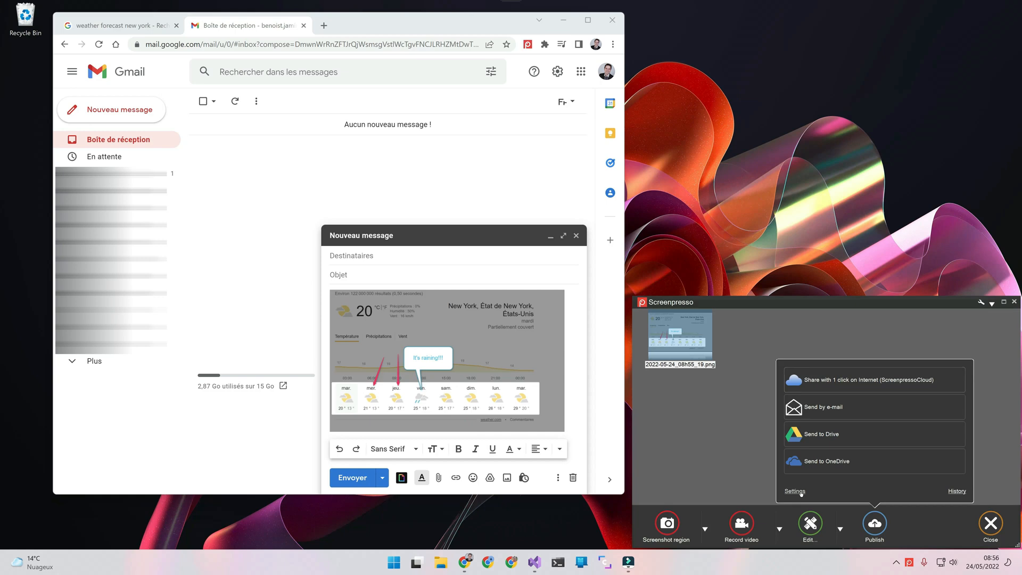
Peek at sharing settings, capture the desktop wallpaper, and start a document from both captures
left_click(794, 491)
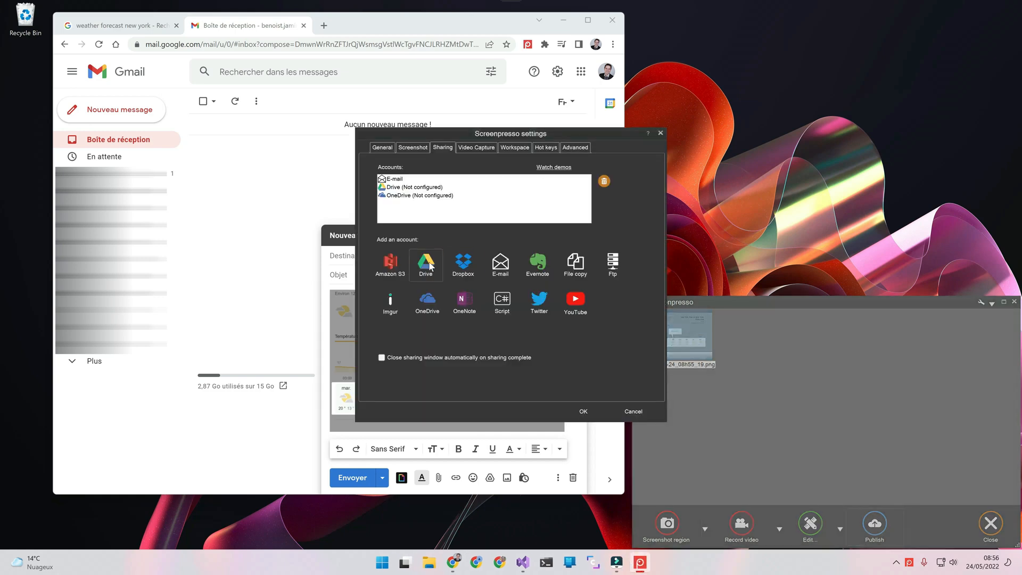
mouse_move(534, 336)
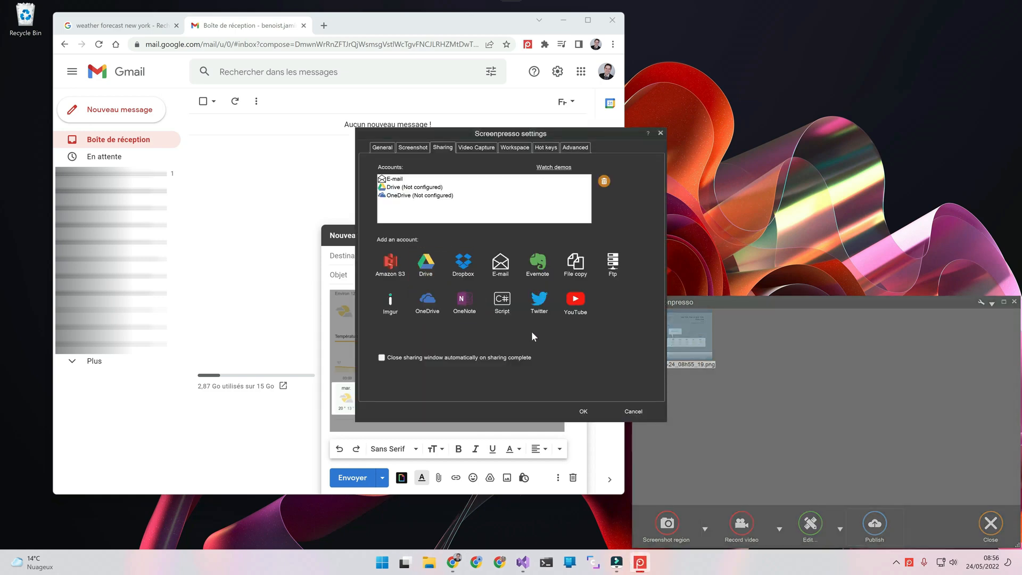
mouse_move(612, 394)
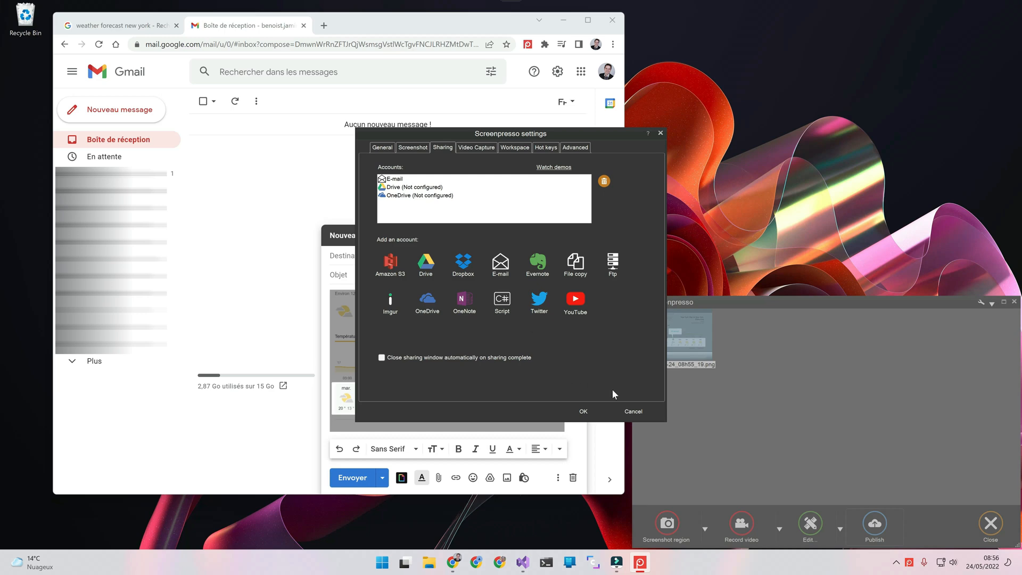
left_click(632, 411)
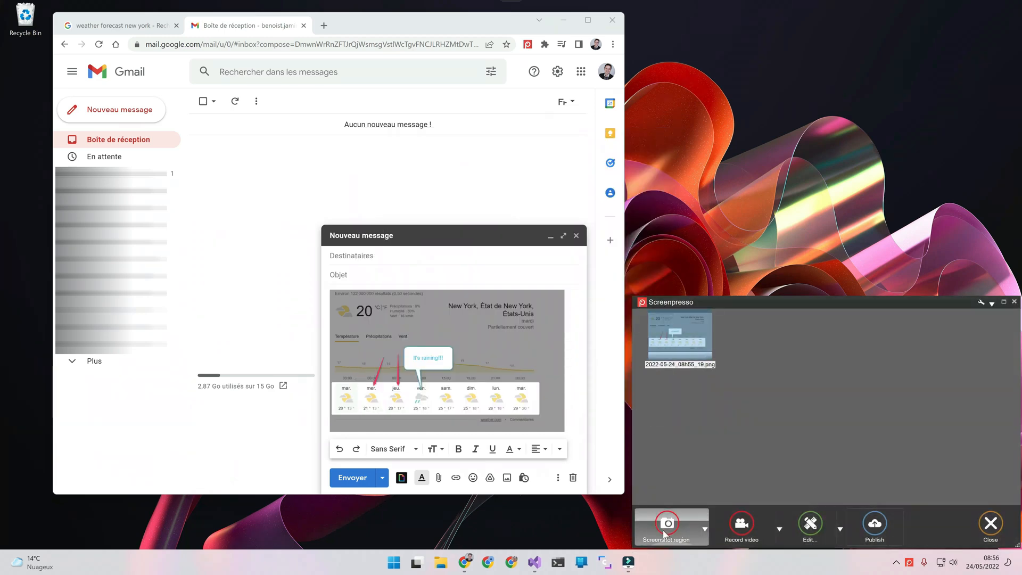
left_click(671, 525)
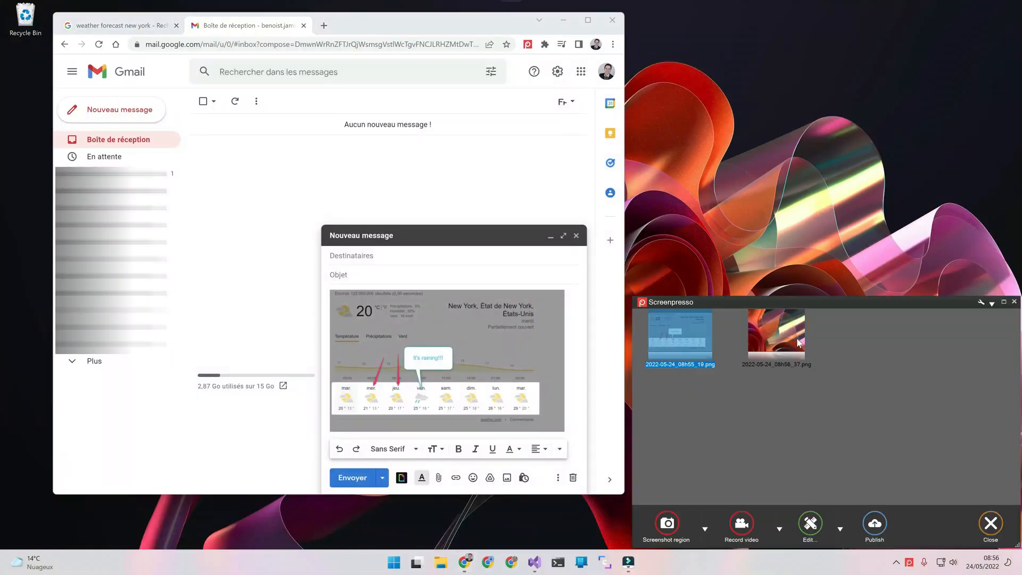
left_click(809, 521)
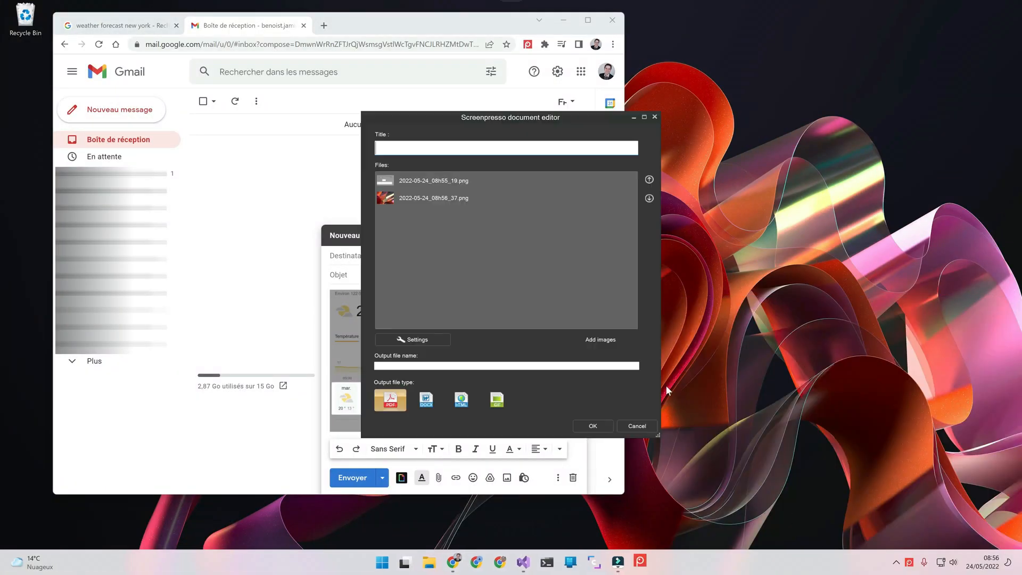
Create a PDF titled "My new document" from both captures, review it in Chrome and close it
type("My new docu")
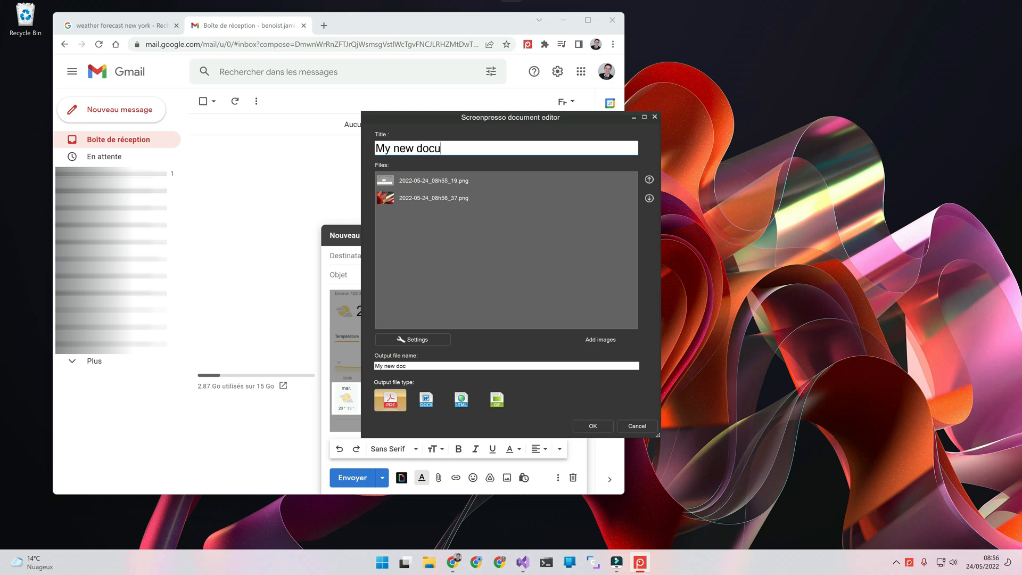
type("ment")
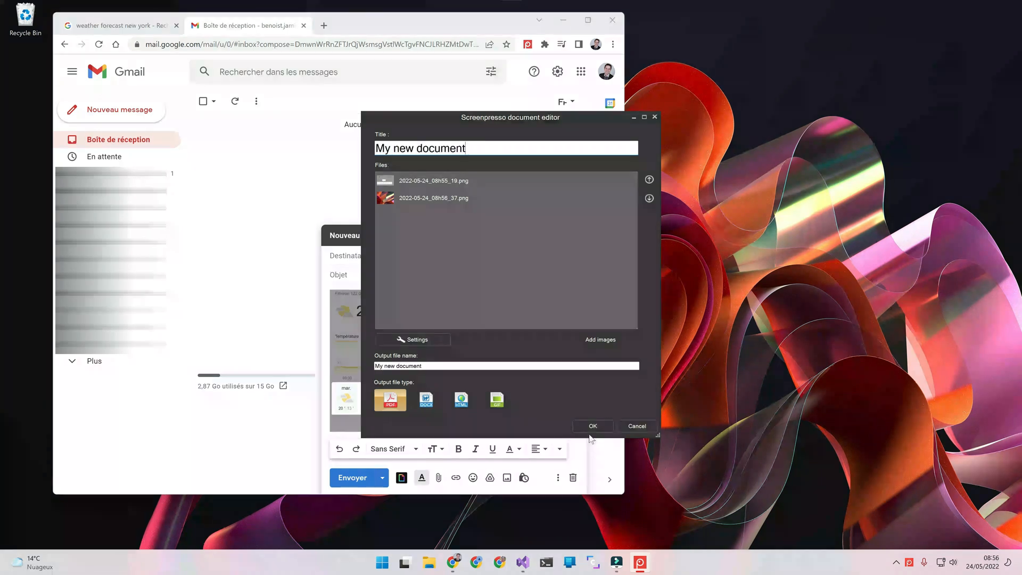
left_click(592, 426)
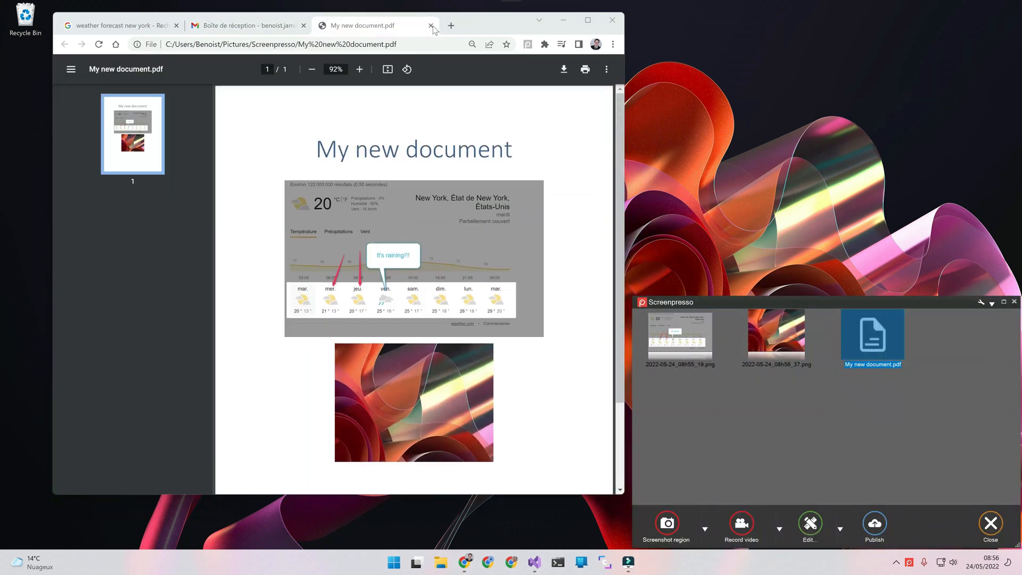
left_click(431, 25)
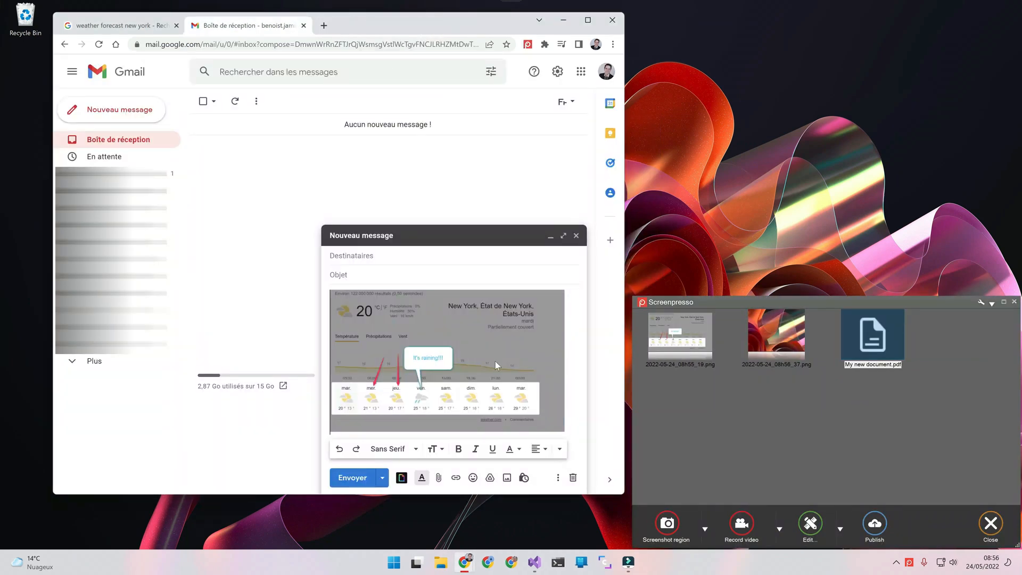